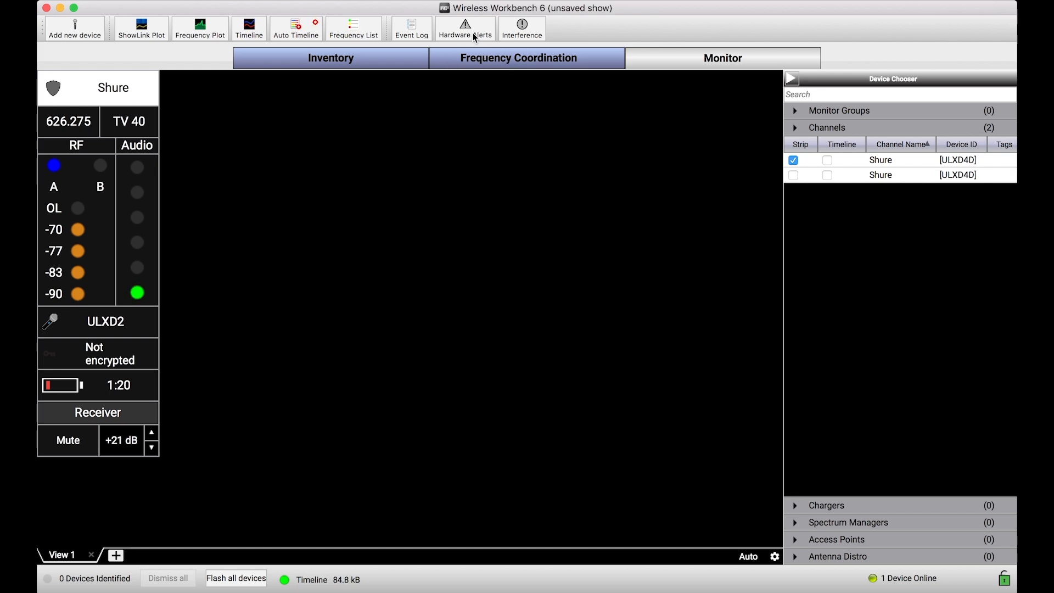
Open the Hardware Alerts list for the Shure receiver, which shows no alerts yet.
left_click(464, 28)
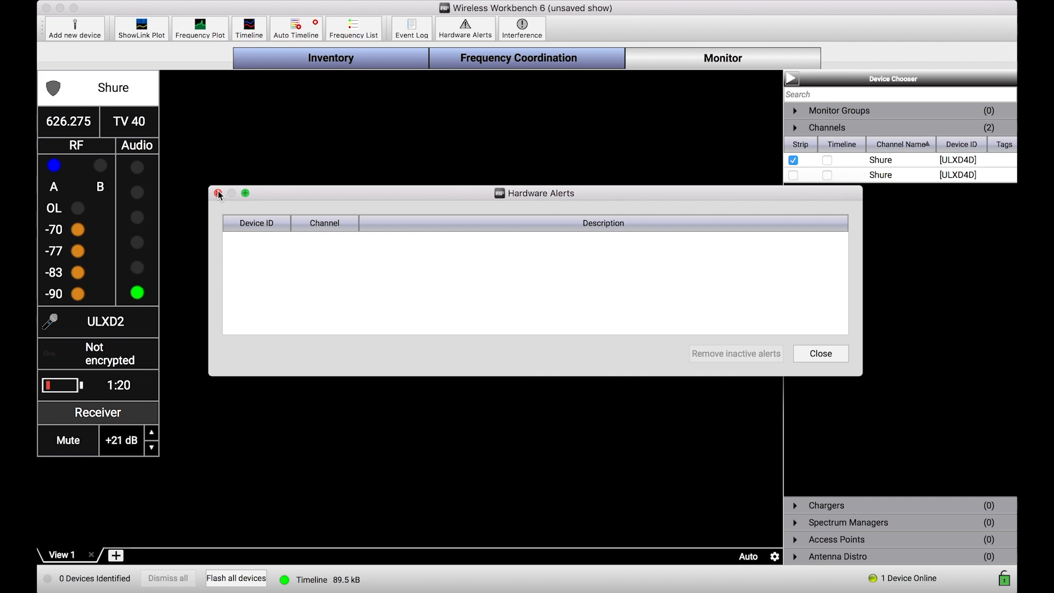
Reopen the alerts list once alerts appear, remove the inactive RF and audio meter overload alerts, and close it.
left_click(219, 194)
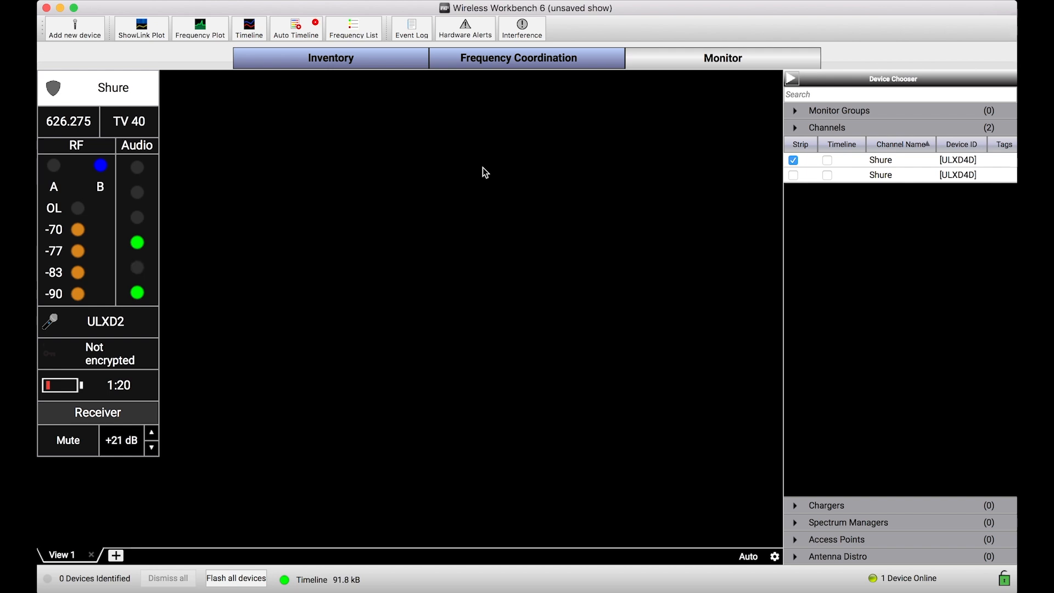
left_click(464, 28)
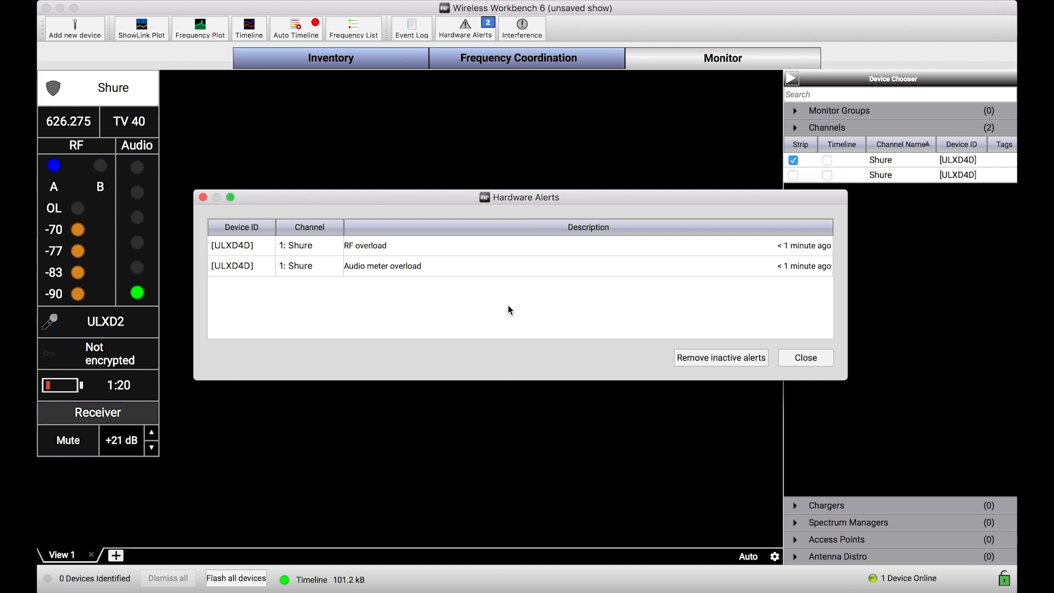
mouse_move(543, 198)
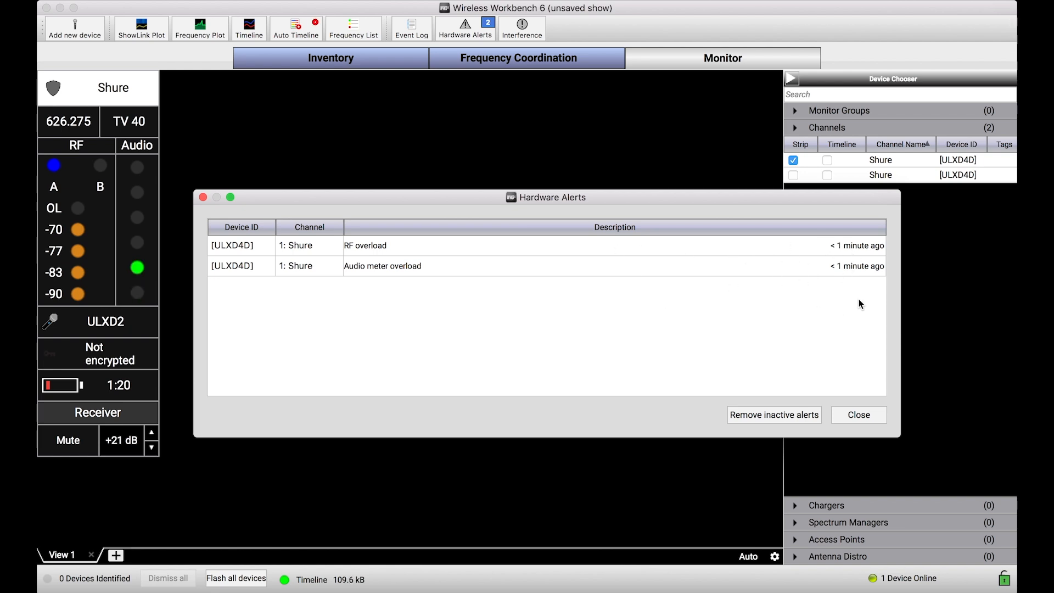
mouse_move(811, 321)
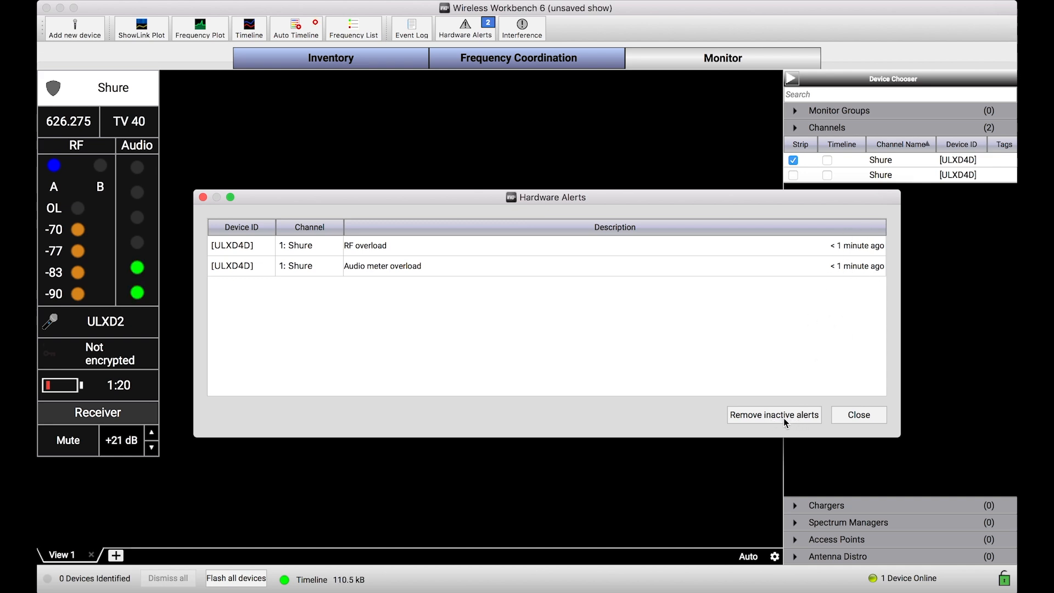
left_click(773, 415)
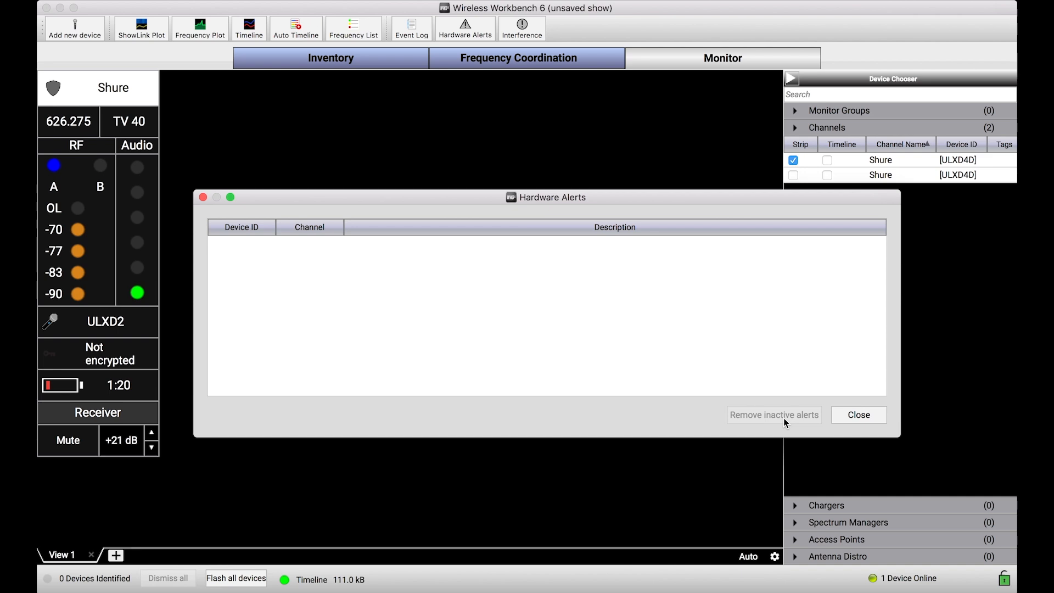
left_click(858, 415)
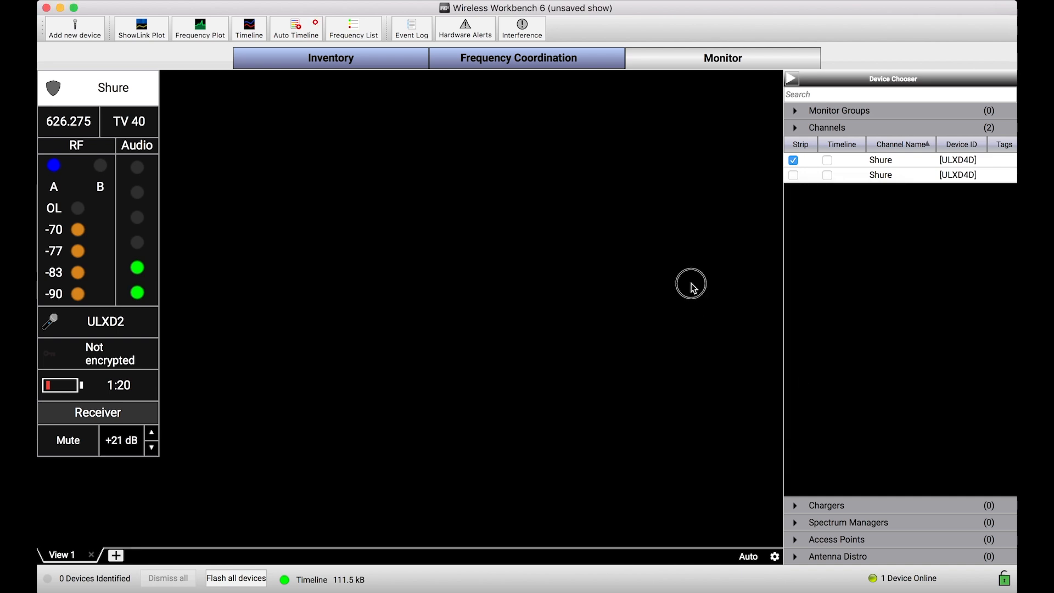
mouse_move(655, 285)
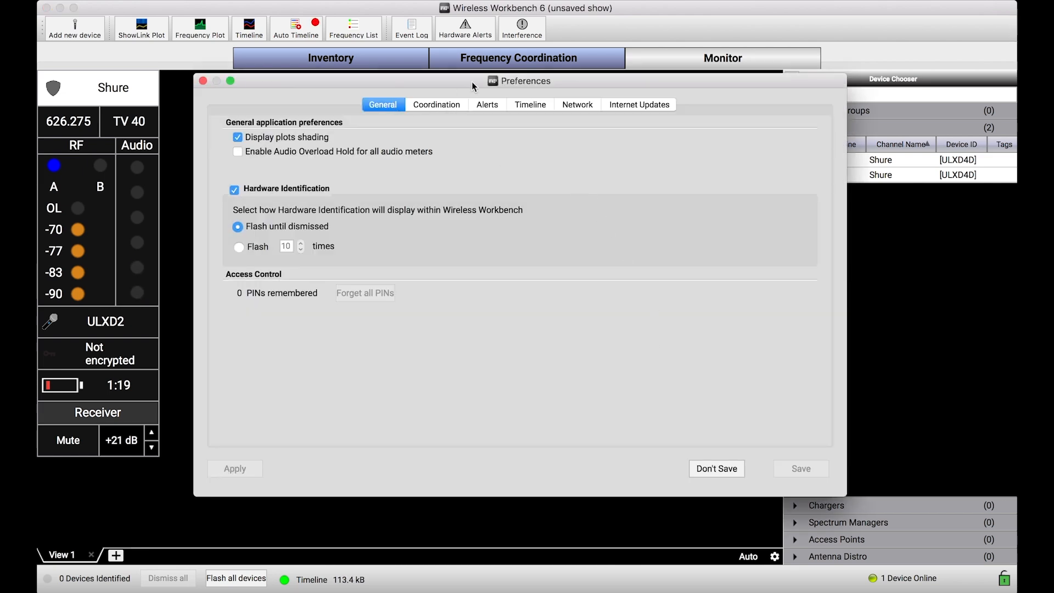
In the Alerts preferences, uncheck Audio meter overload.
left_click(487, 105)
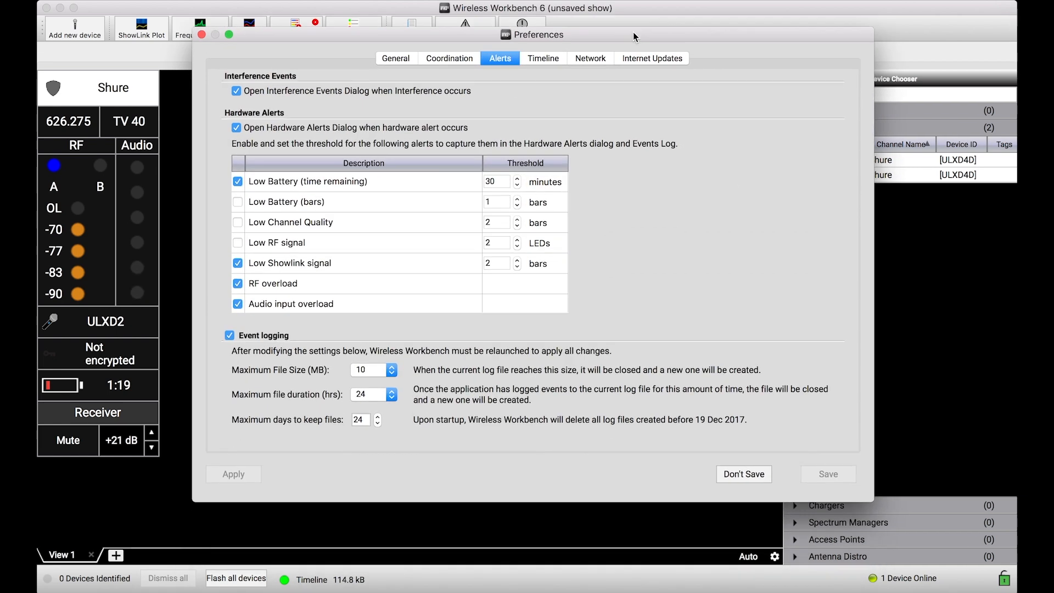
scroll("down", 3)
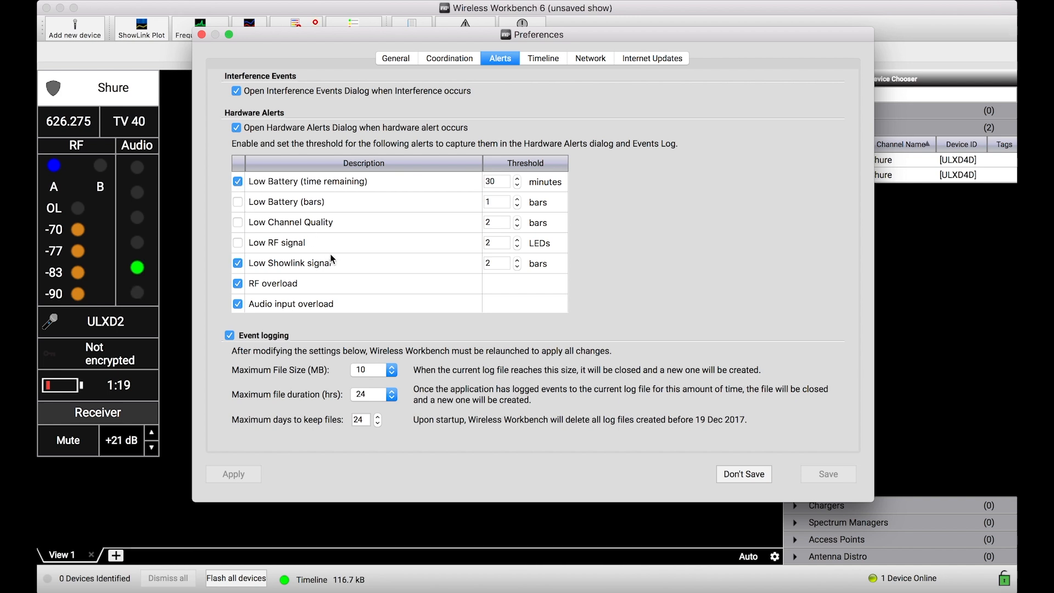
mouse_move(269, 255)
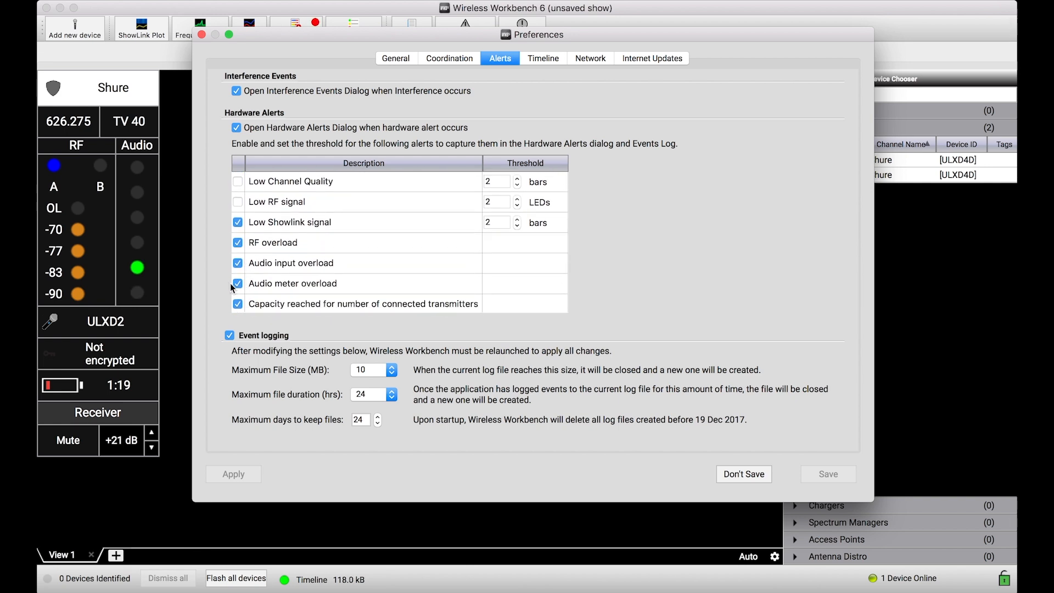
left_click(237, 283)
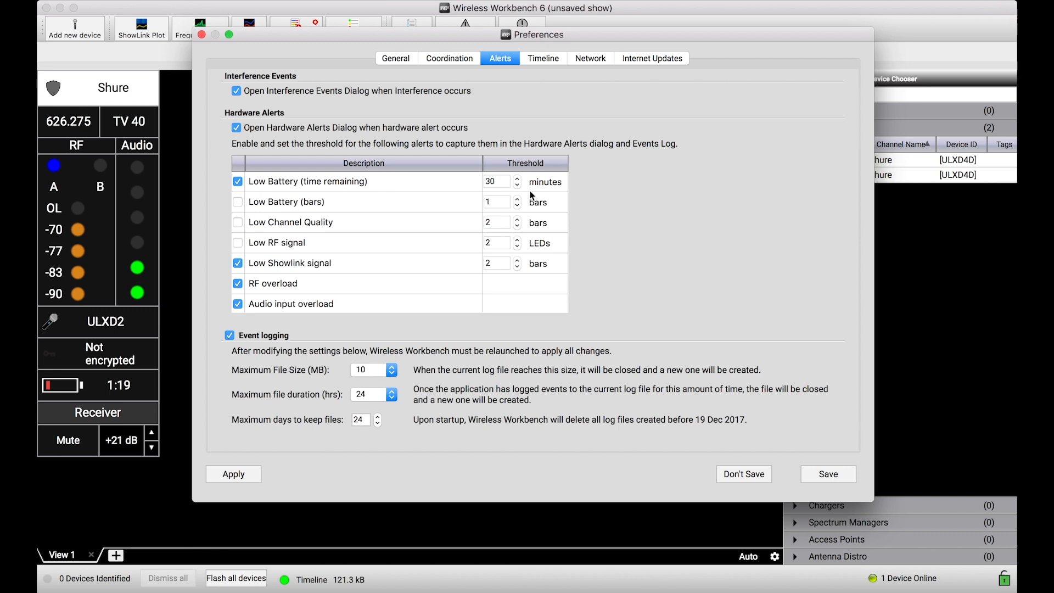
mouse_move(326, 242)
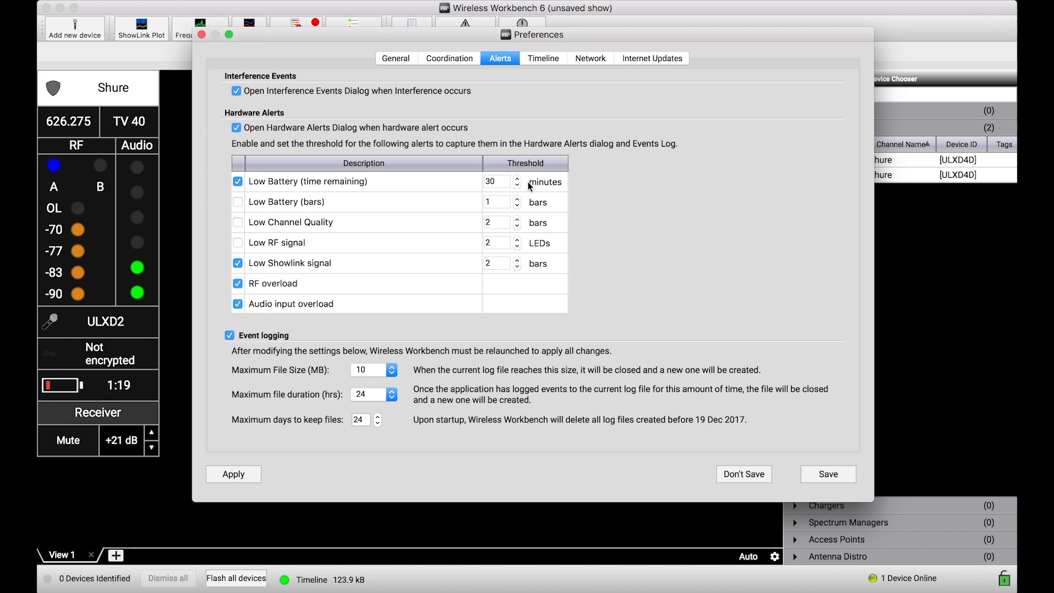
Set the Low Battery (time remaining) threshold to 90 minutes and apply it.
left_click(496, 181)
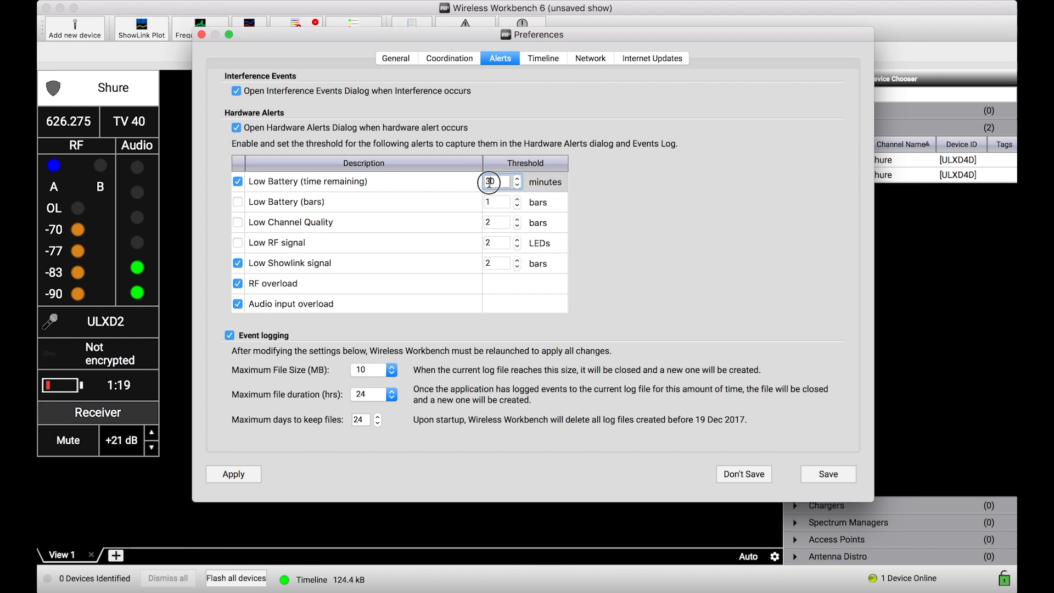
type("90")
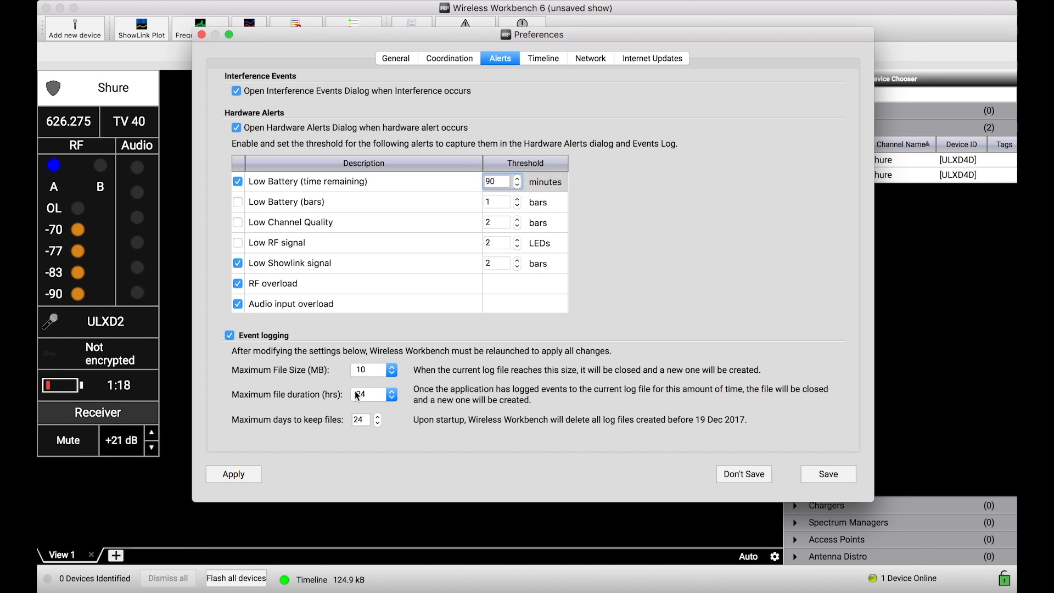
left_click(234, 474)
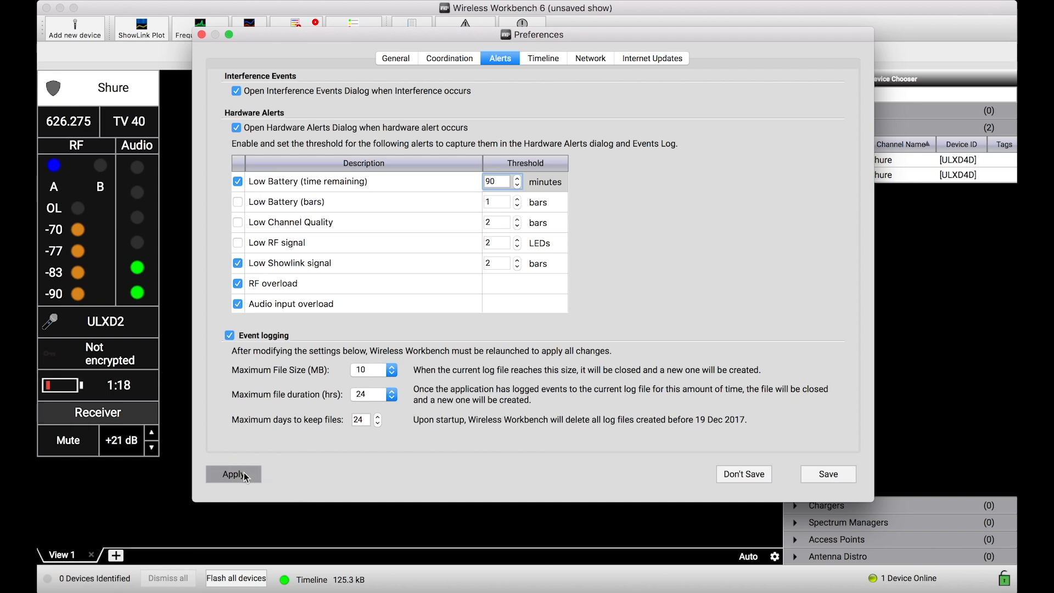
left_click(233, 474)
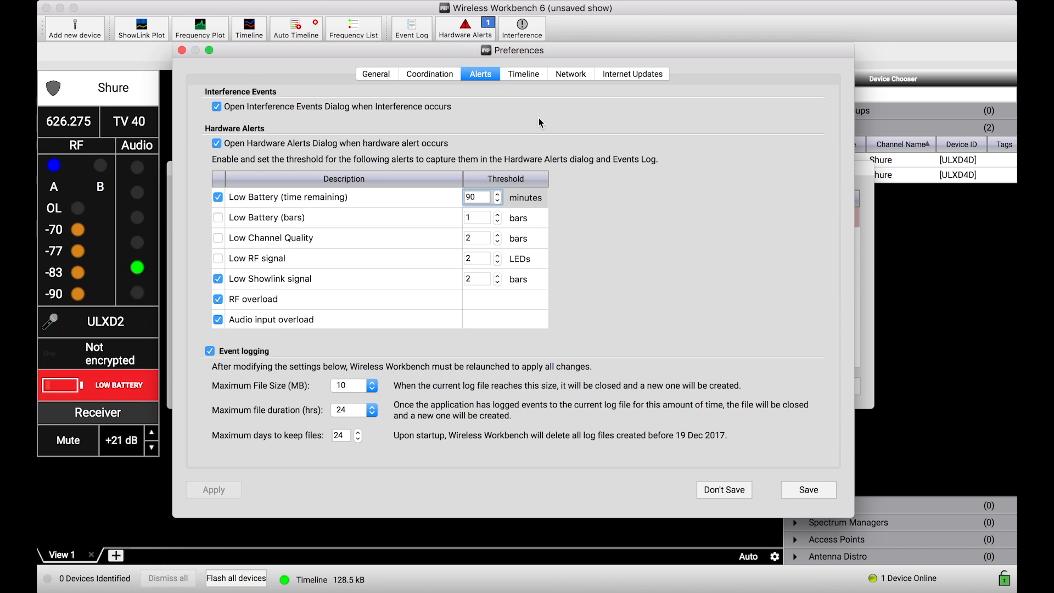
mouse_move(521, 213)
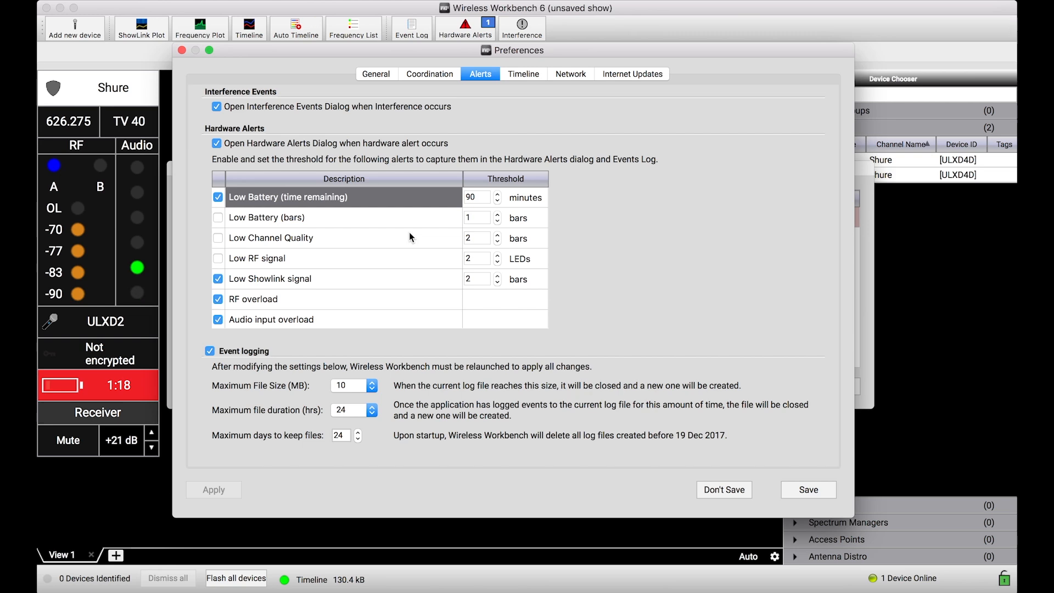
mouse_move(420, 242)
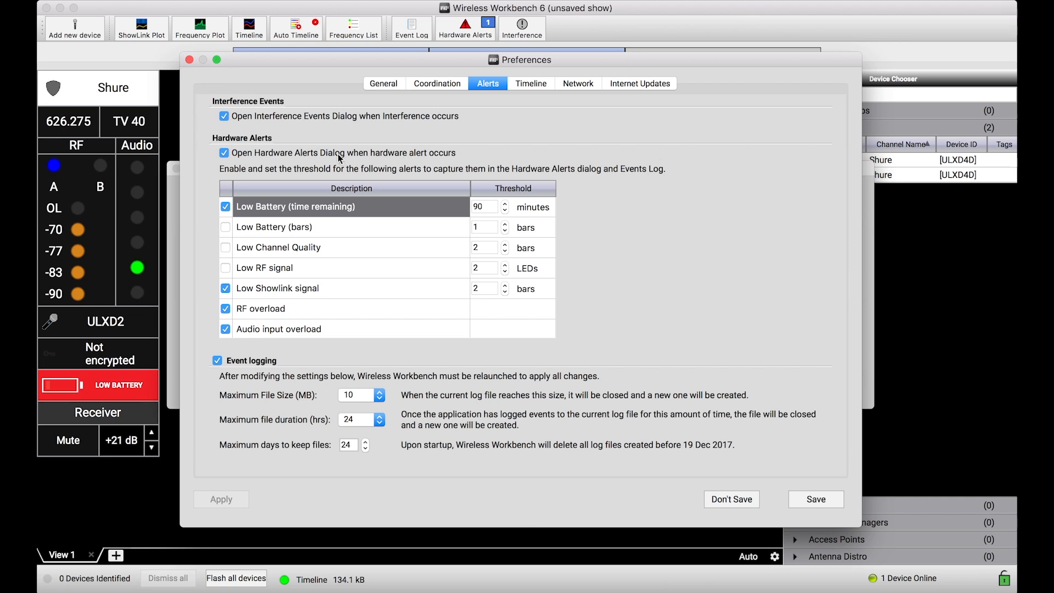
Disable the automatic Hardware Alerts popup, then view the RF overload and 77-minute low battery alerts.
left_click(225, 153)
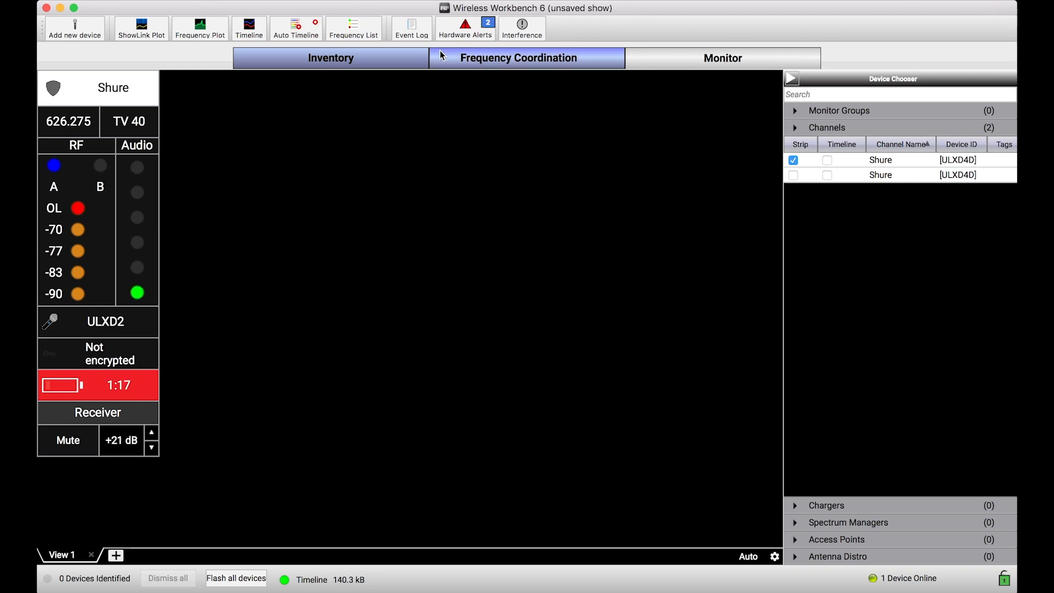
left_click(465, 28)
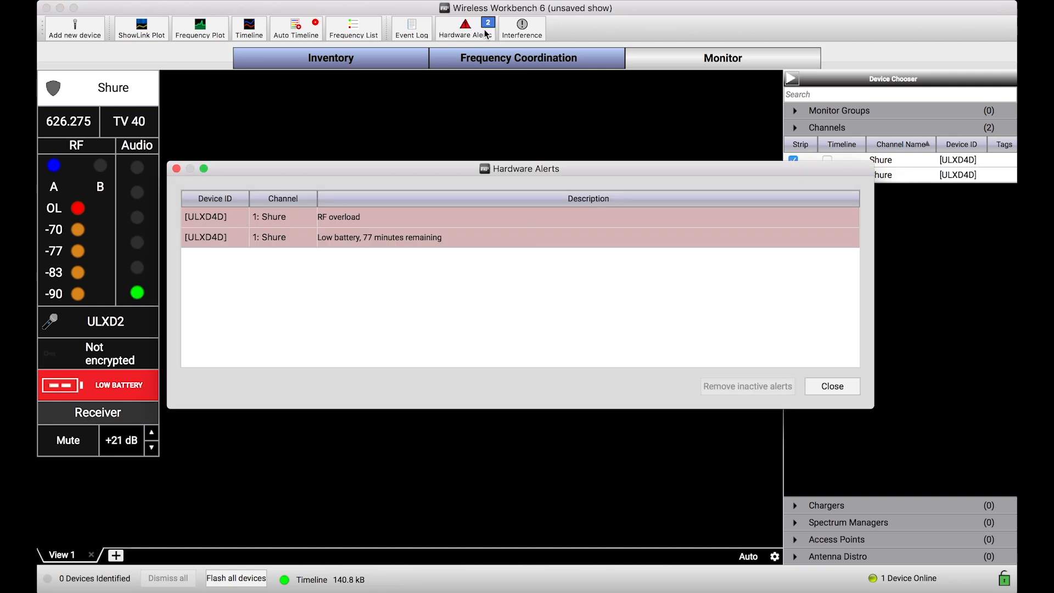